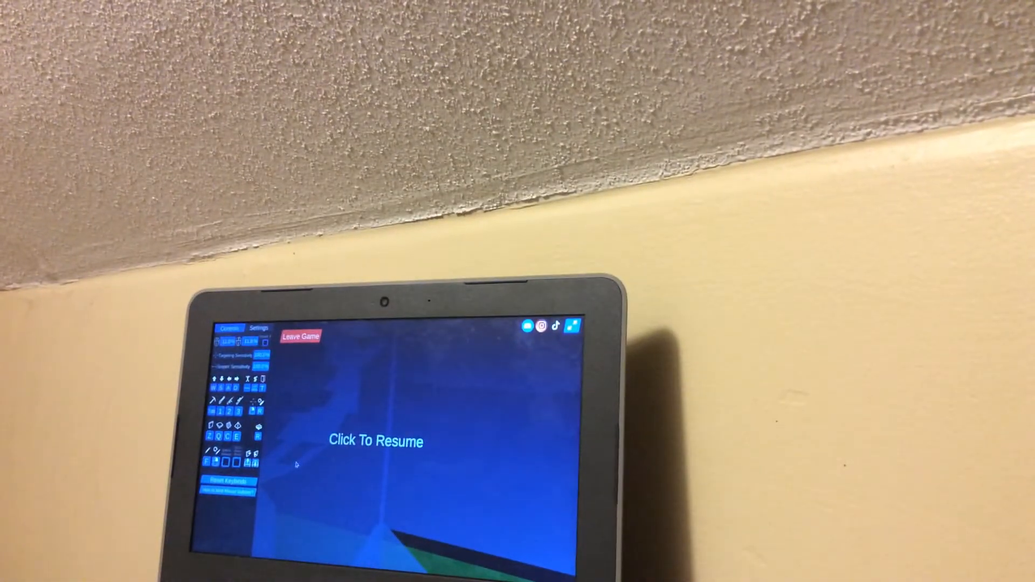
- Dismiss the "Click To Resume" pause overlay to resume first-person building gameplay
left_click(374, 441)
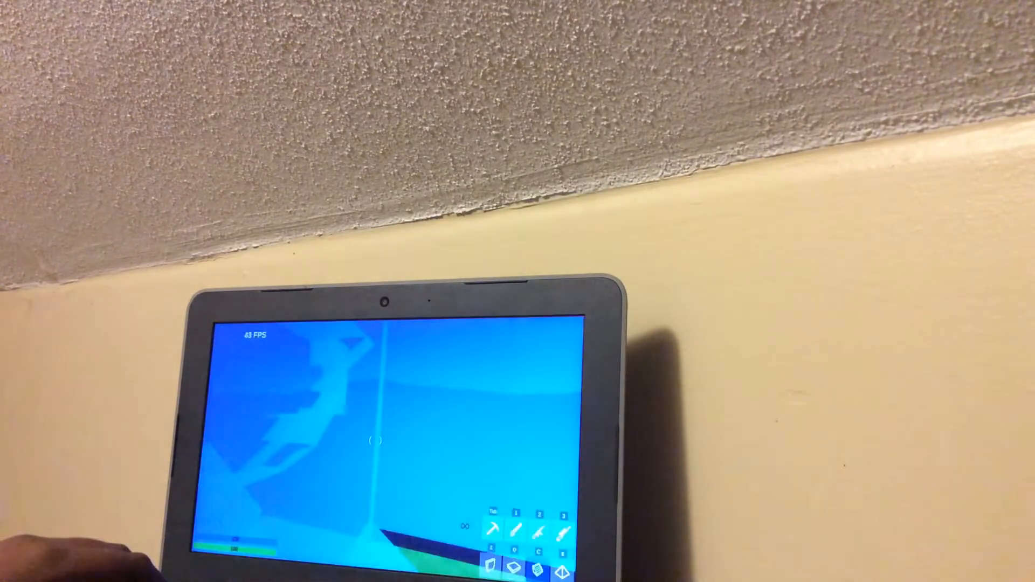